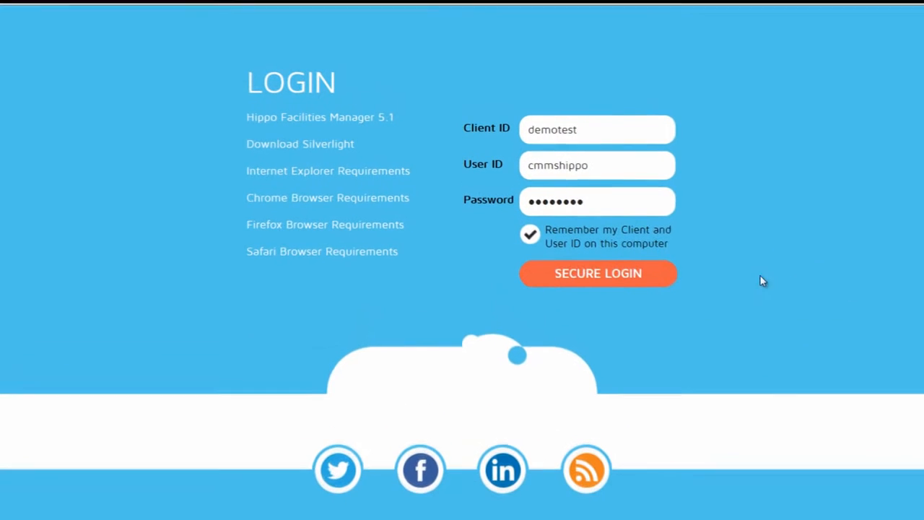
Sign in with the saved credentials to reach the Hippo Enterprises Advanced Dashboard
left_click(597, 273)
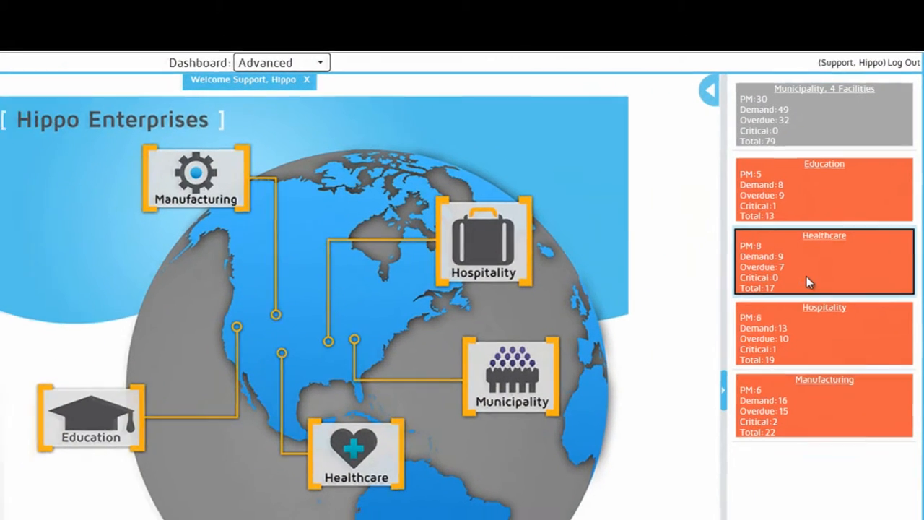
left_click(823, 261)
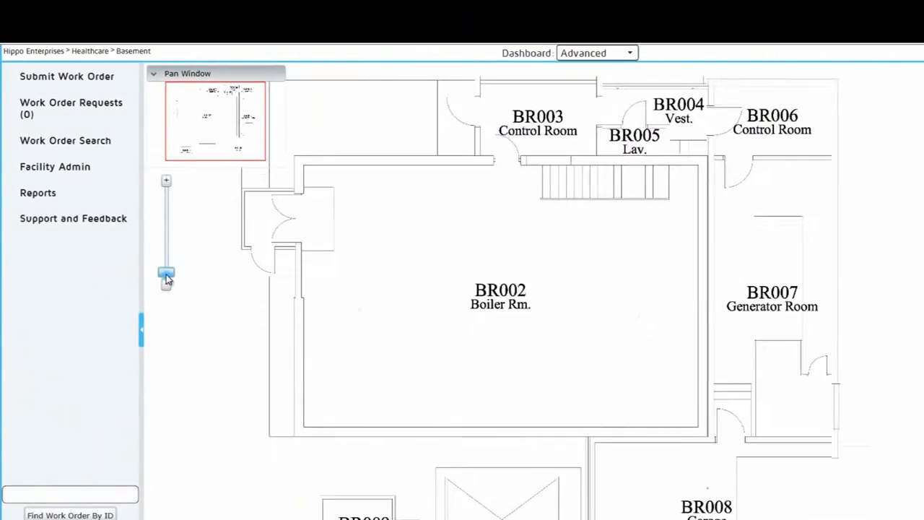
left_click_drag(166, 277, 166, 257)
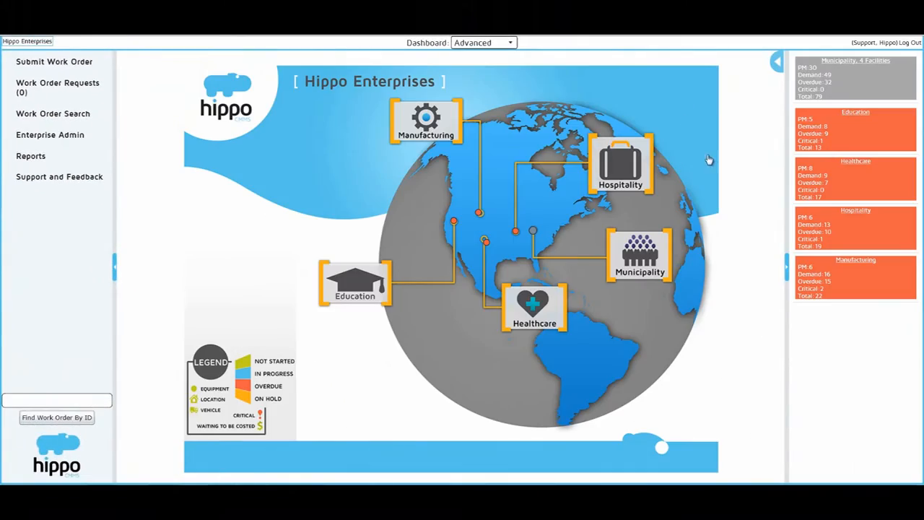
Open the Manufacturing facility's floor plan showing its equipment markers
left_click(426, 119)
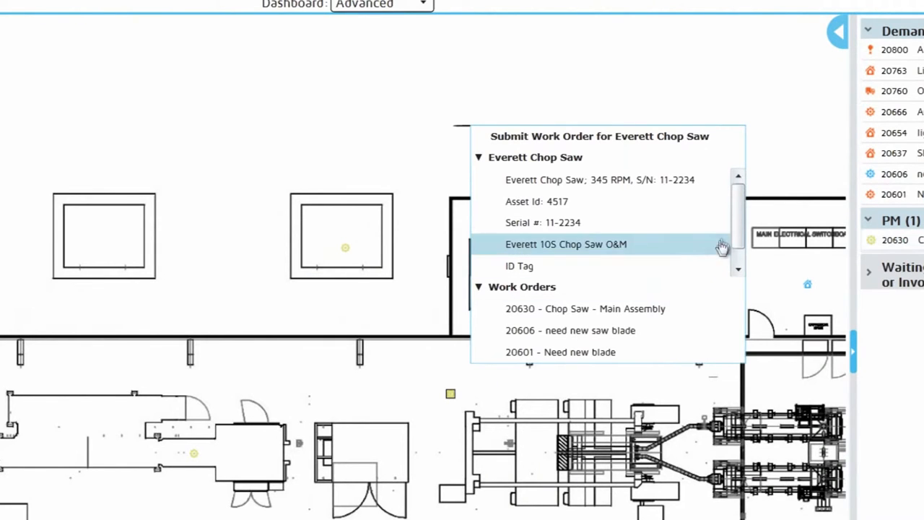
Show the Everett Chop Saw's ID Tag photo from its equipment popup
scroll("down", 3)
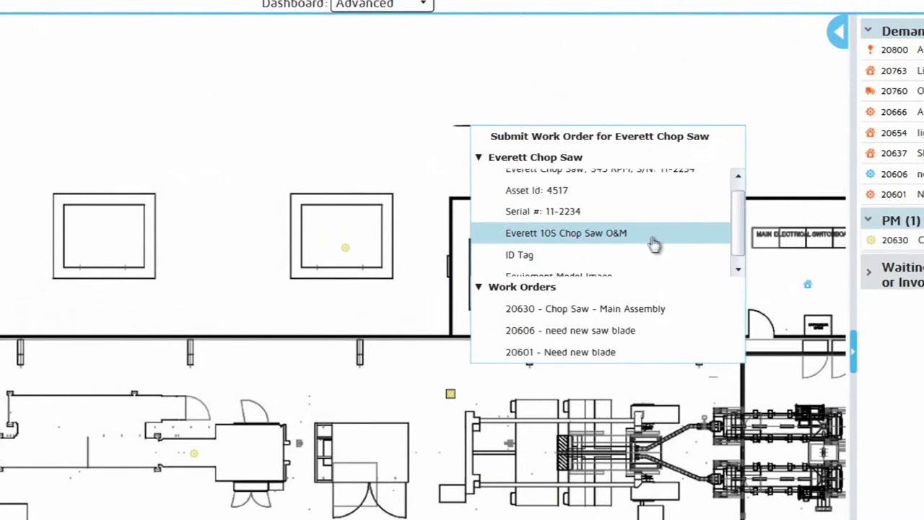
scroll("down", 3)
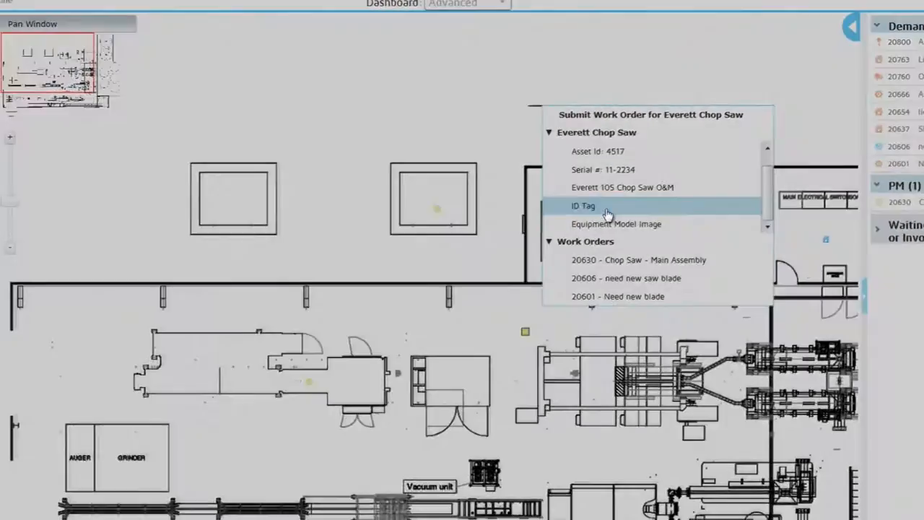
left_click(583, 205)
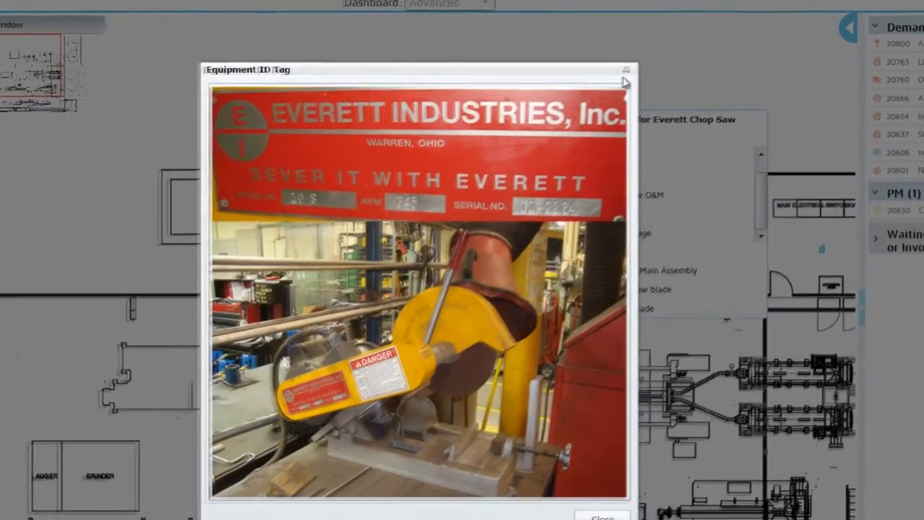
Close the ID tag photo and start a work order pre-filled with the Everett Chop Saw
left_click(623, 69)
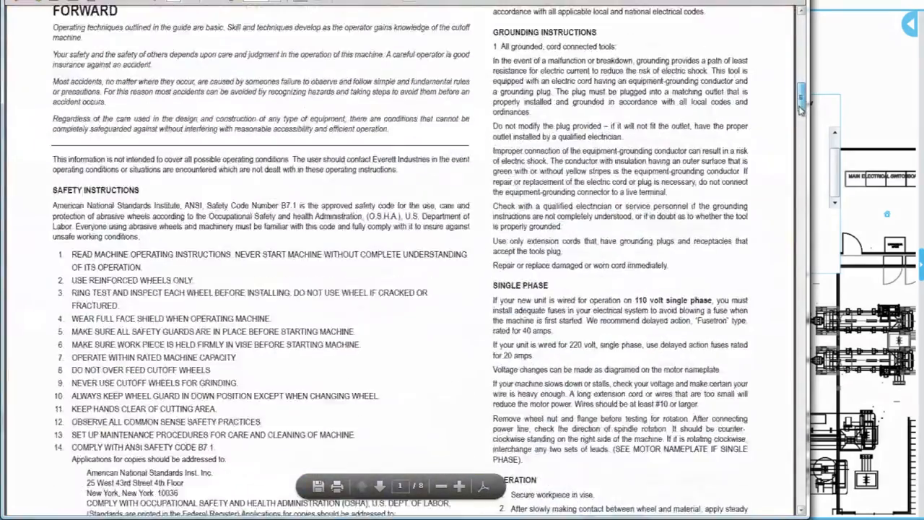
scroll("down", 3)
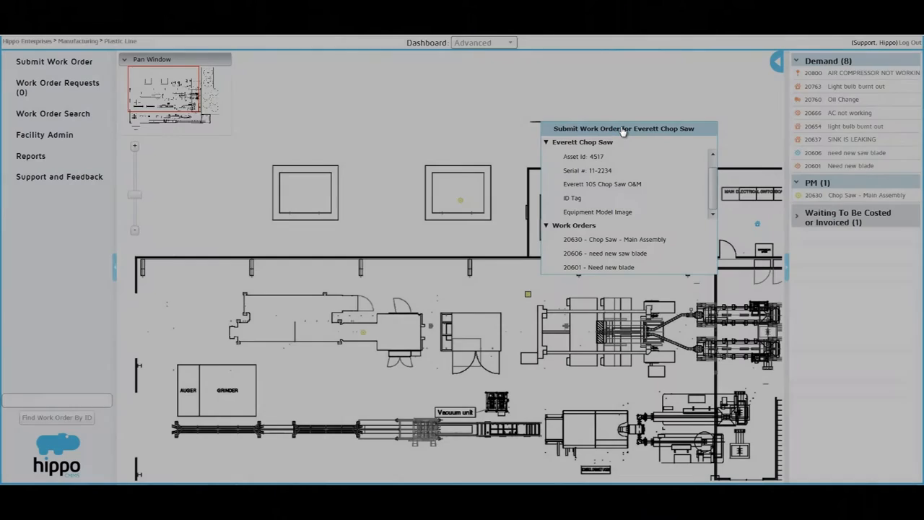
left_click(622, 128)
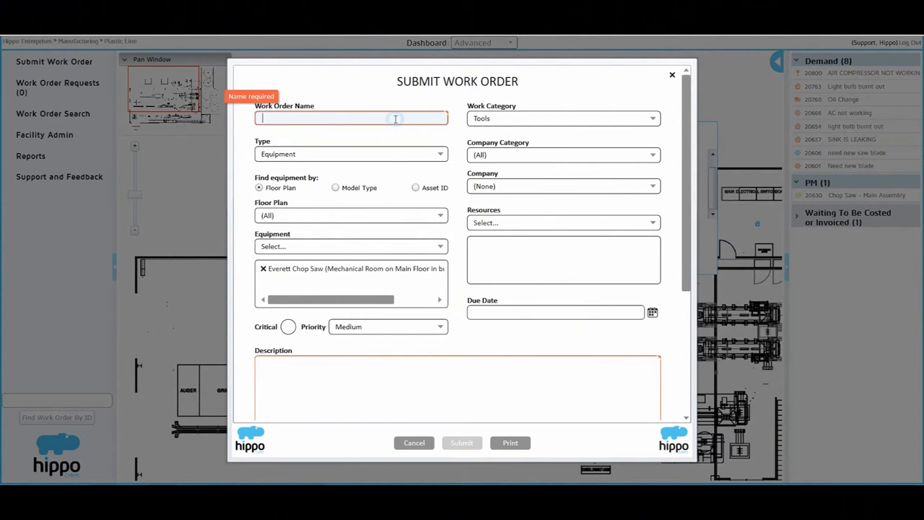